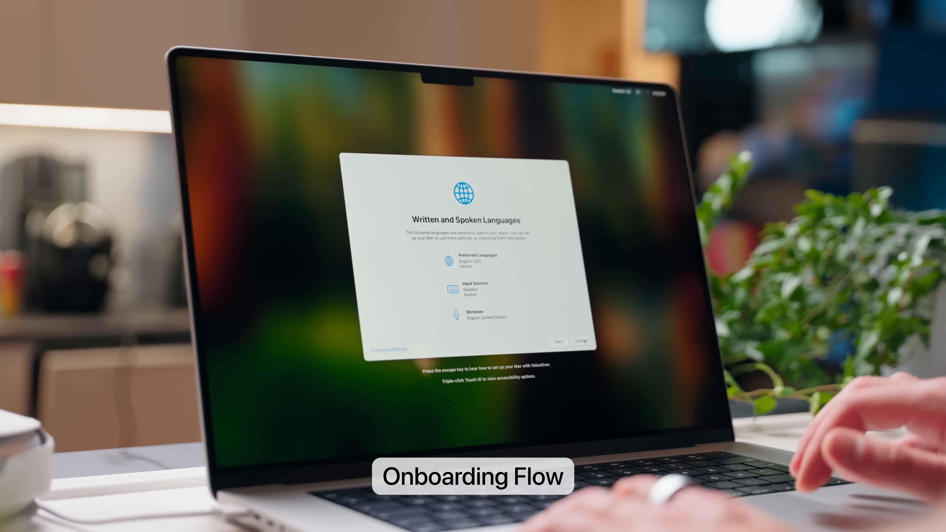
click(580, 341)
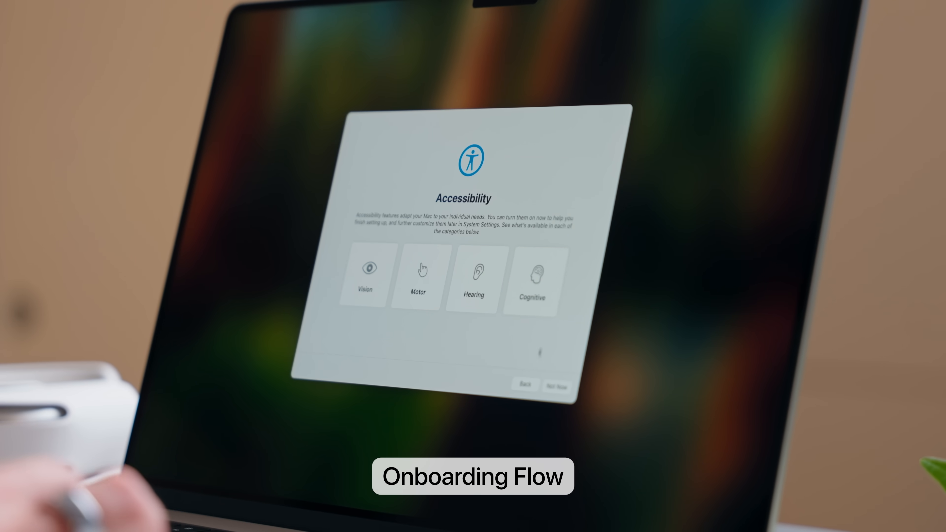